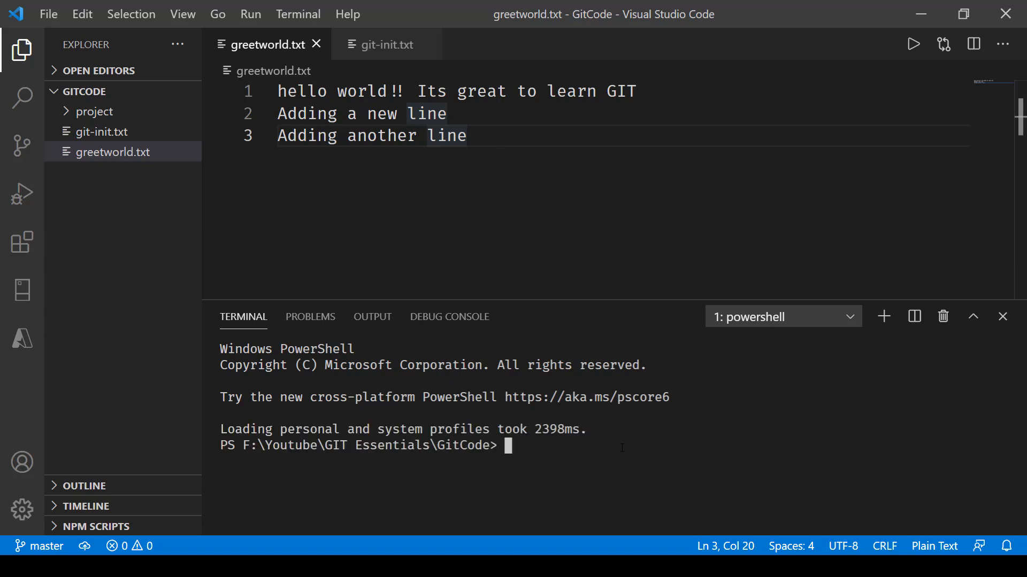
Step: Run git log to list the two latest commits, gh-13 and gh-12
text(git)
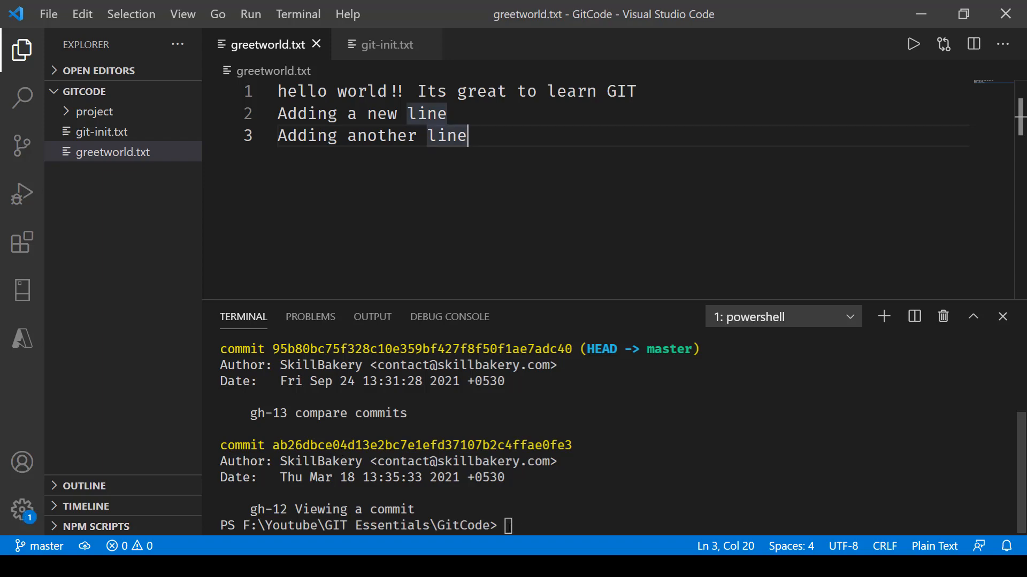
Step: Run git diff 95b80bc..ab26dbc to show greetworld.txt changes between the commits
text(git diff 95b80bc..ab26dbc)
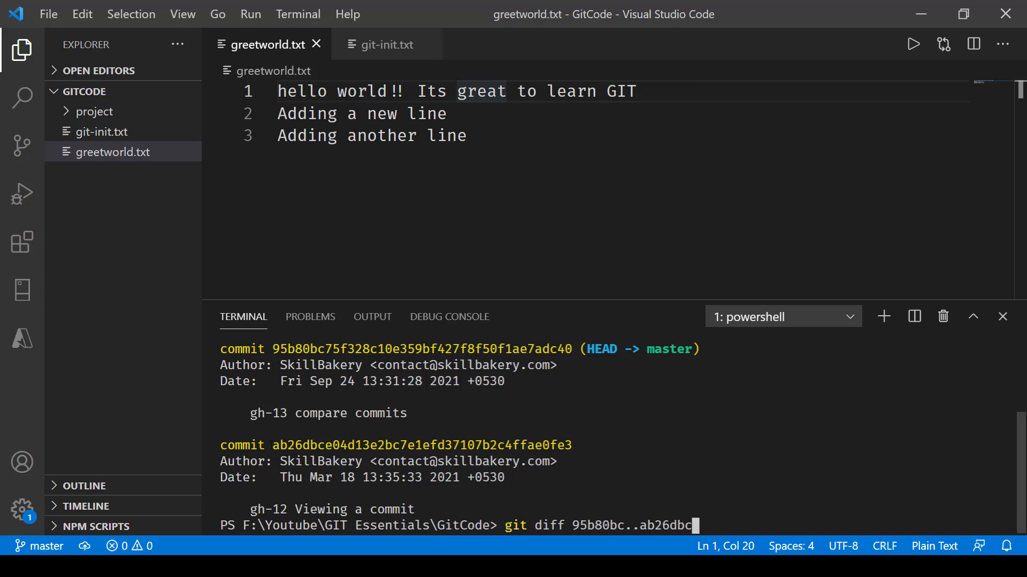
key(Enter)
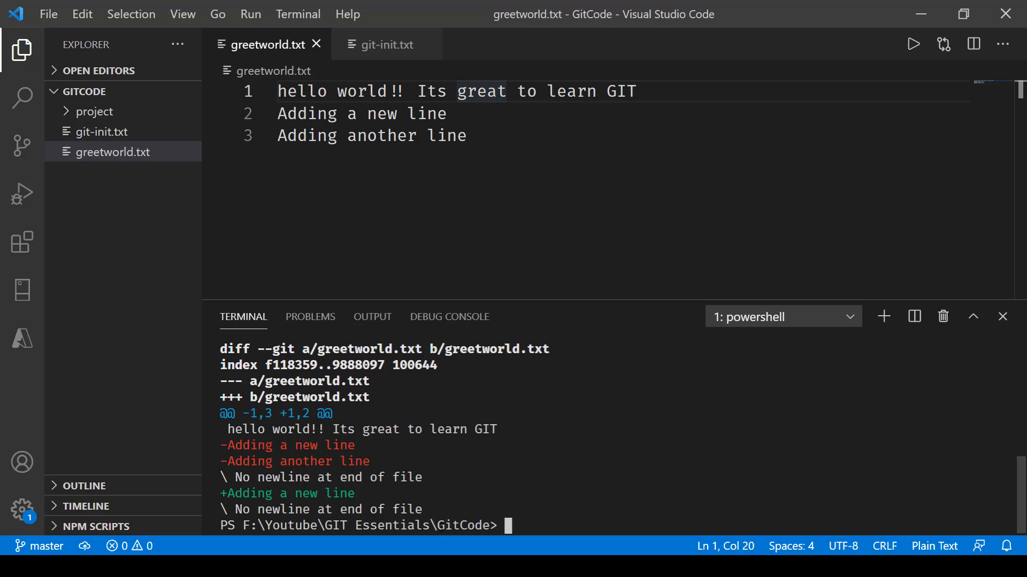
Step: Run git diff 95b80bc..ab26dbc --color-words for a word-level coloured comparison
text(git diff 95b80bc..ab26dbc --color-words)
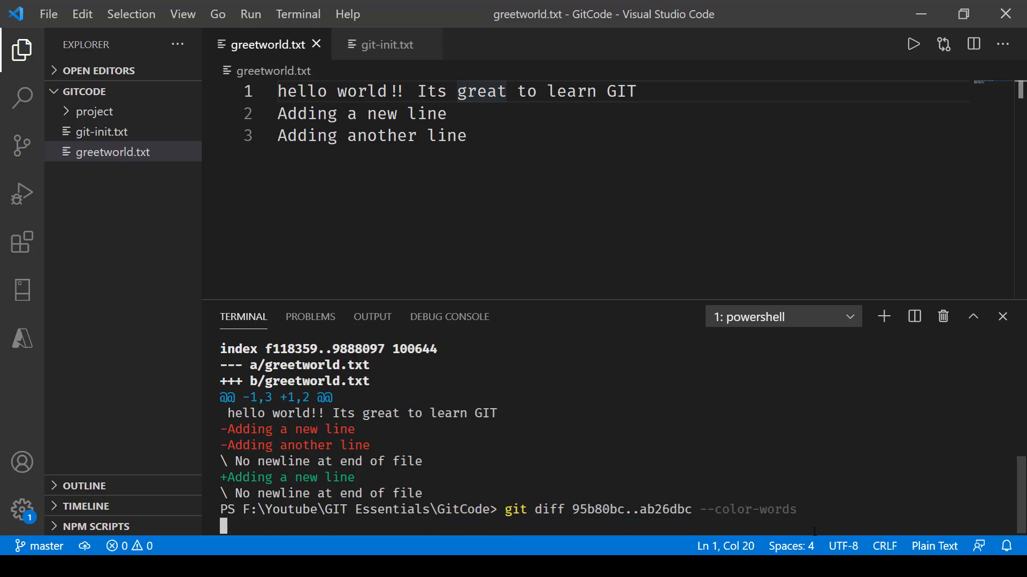
key(Enter)
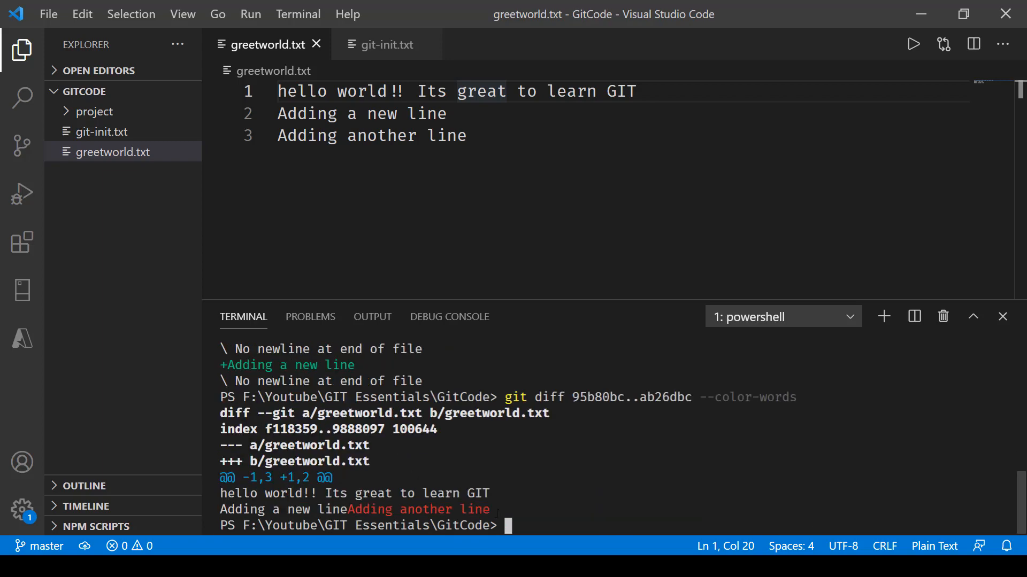